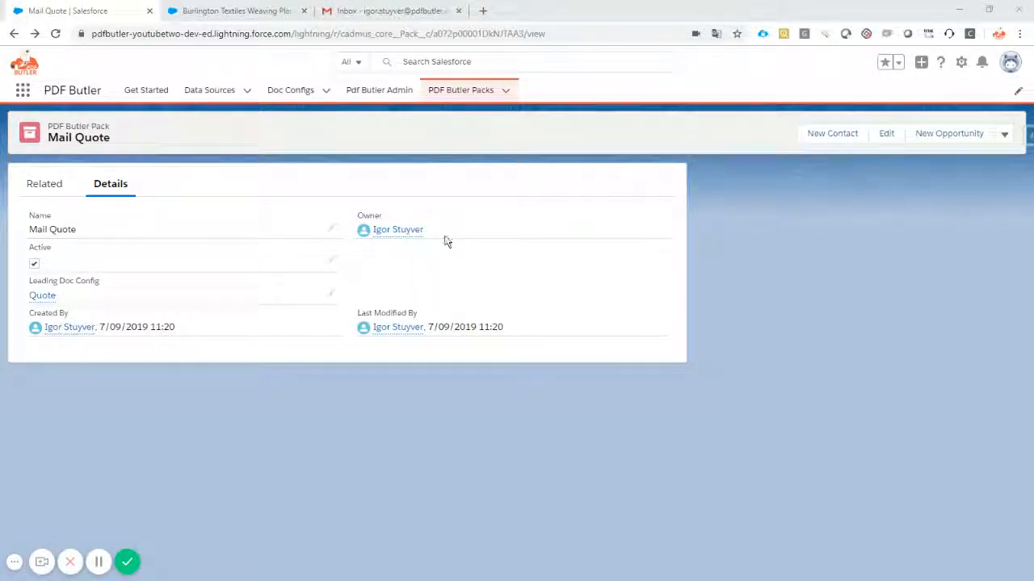
pyautogui.moveTo(461, 89)
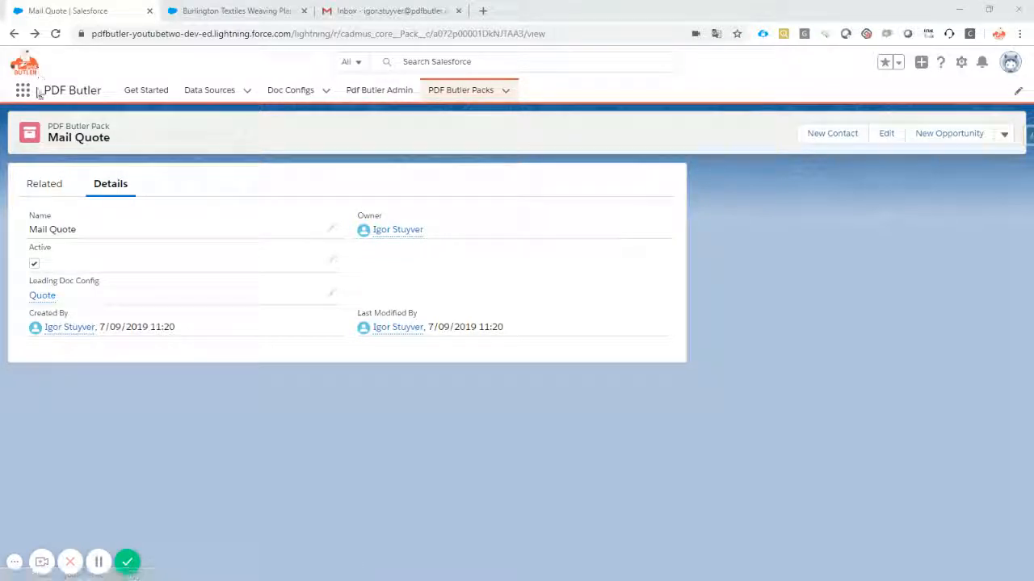
pyautogui.moveTo(132, 143)
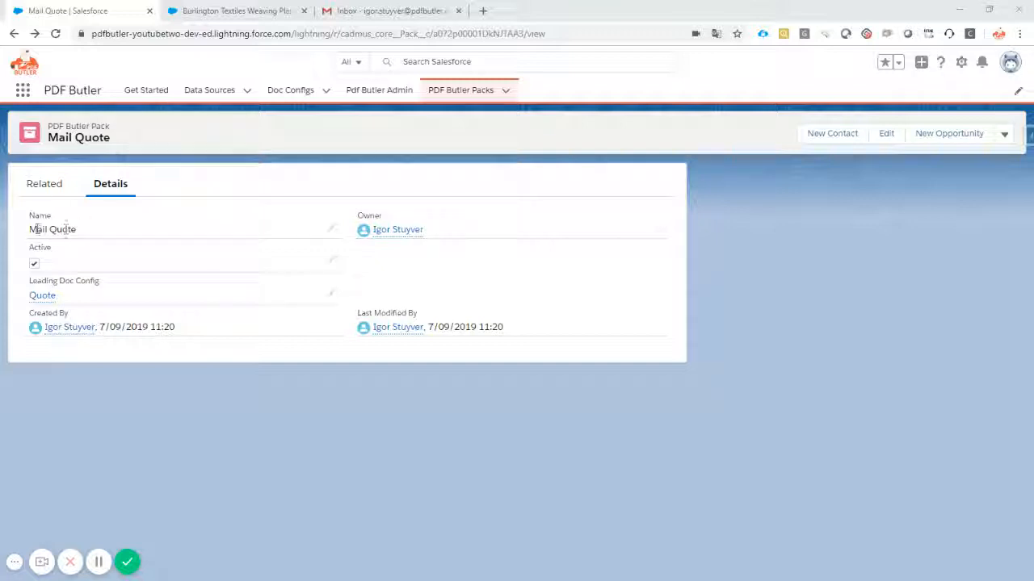
# Show the Mail Quote pack's Related tab, listing its two actionables and one doc config.
pyautogui.doubleClick(52, 229)
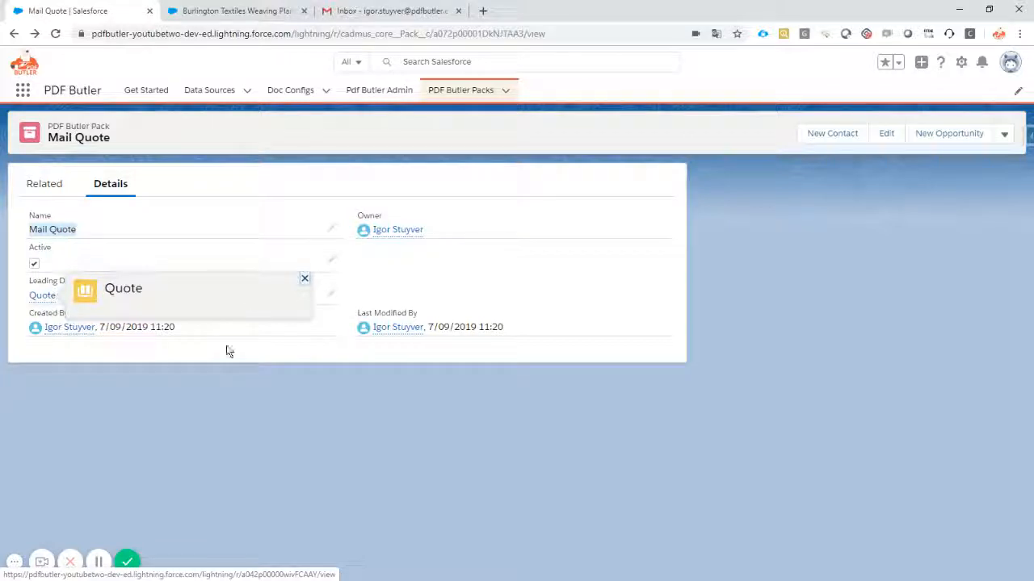
pyautogui.click(45, 183)
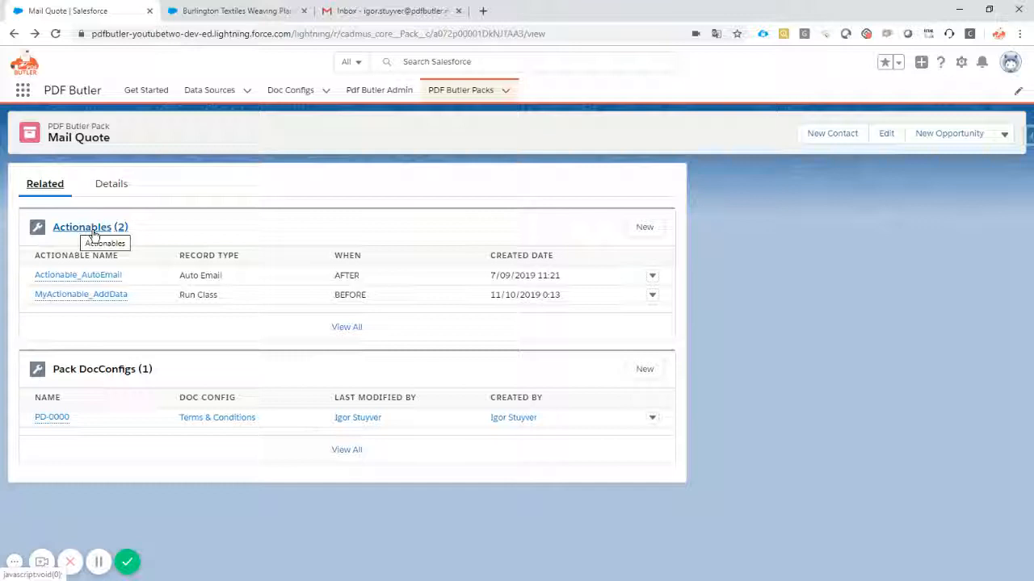
pyautogui.moveTo(177, 313)
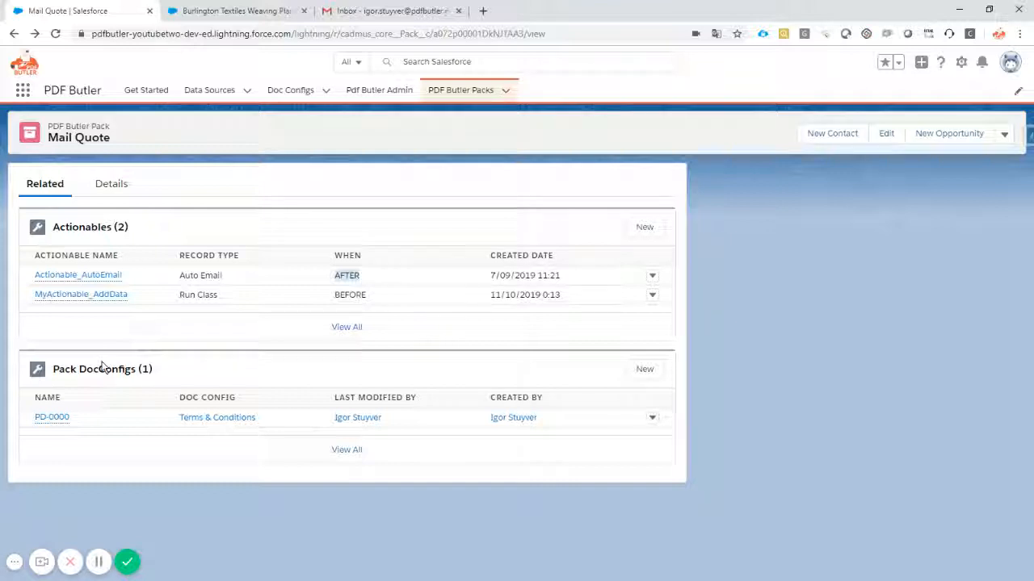
pyautogui.moveTo(227, 302)
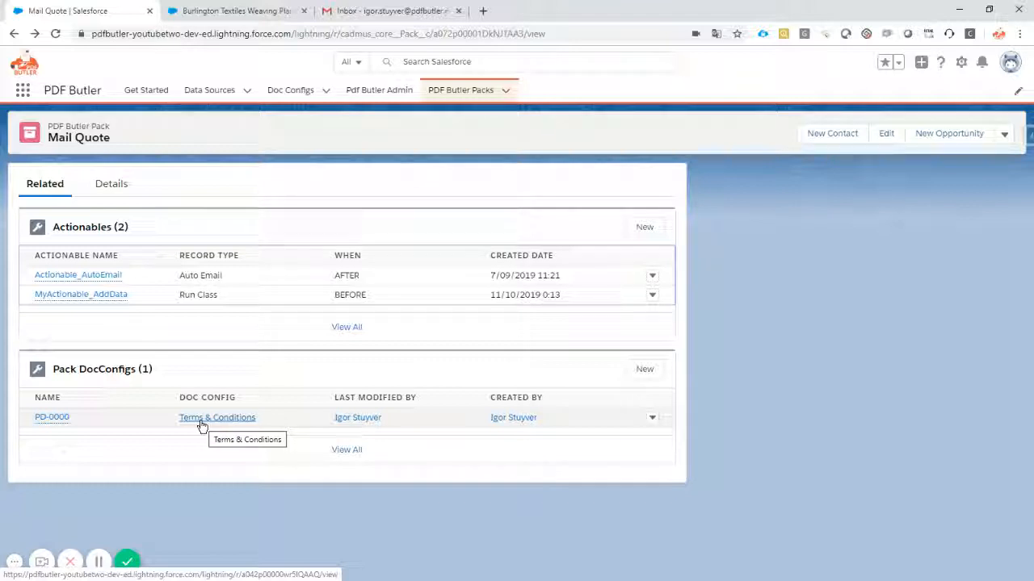
pyautogui.moveTo(509, 135)
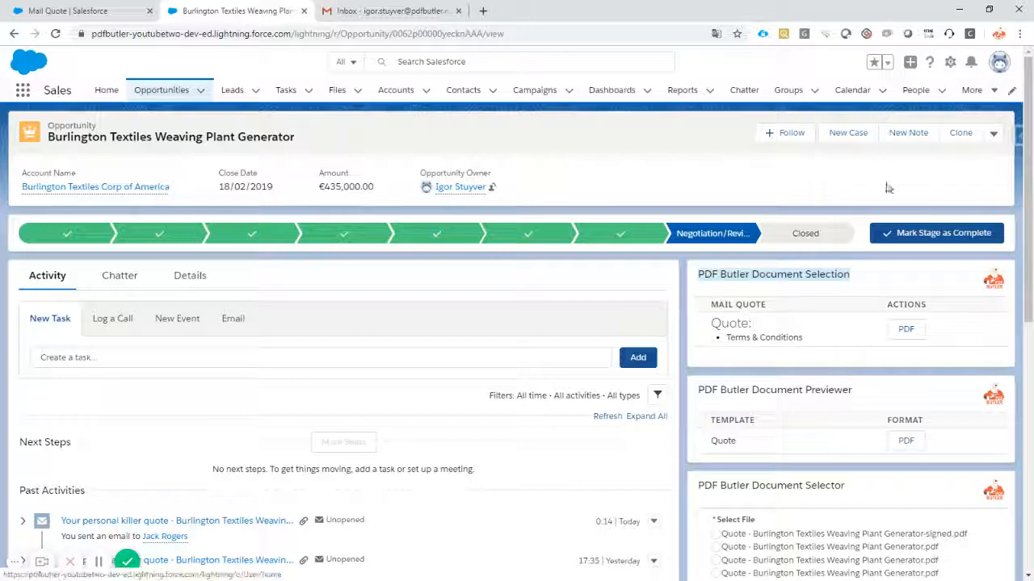
# Open the Opportunity Record Page in Lightning App Builder from the Setup gear menu.
pyautogui.click(950, 61)
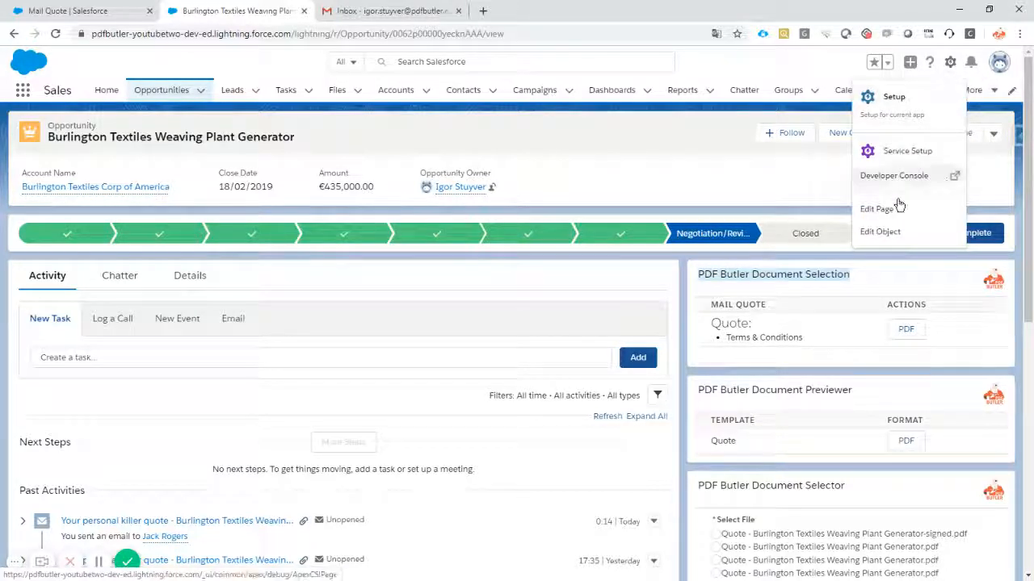
pyautogui.click(875, 208)
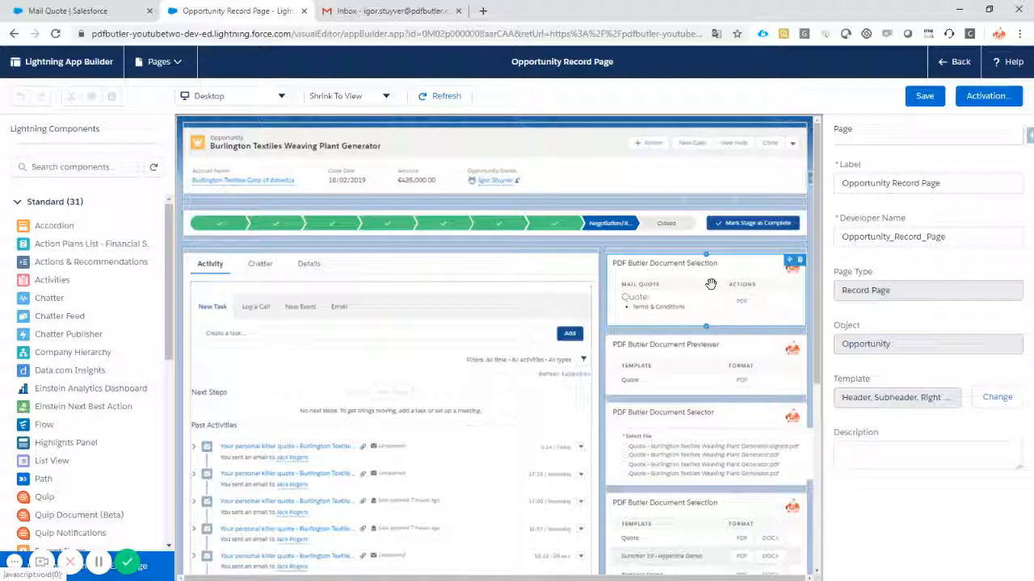
# Confirm the Document Selection merge field is NONE, save the page, and return.
pyautogui.click(705, 291)
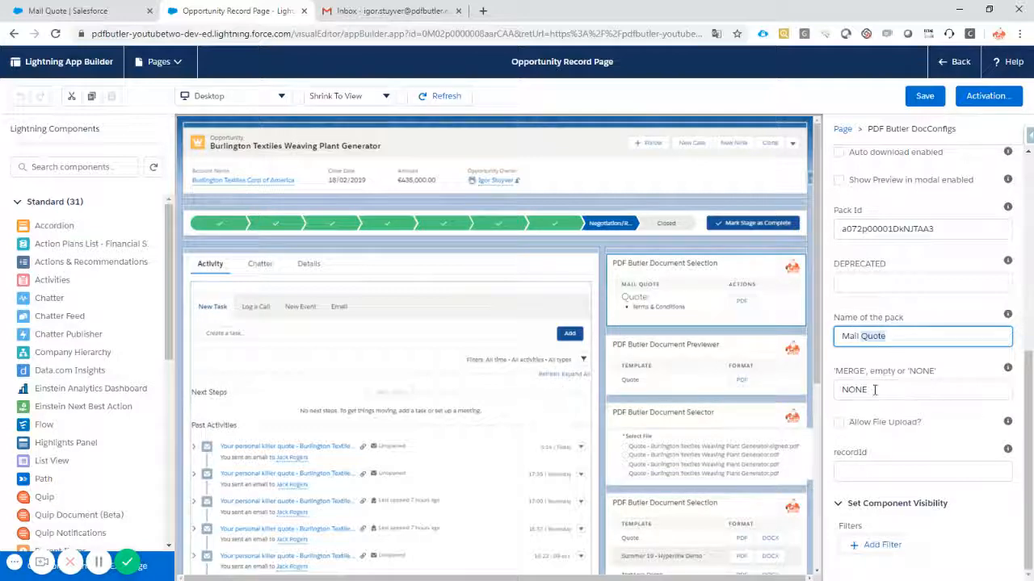
pyautogui.click(921, 389)
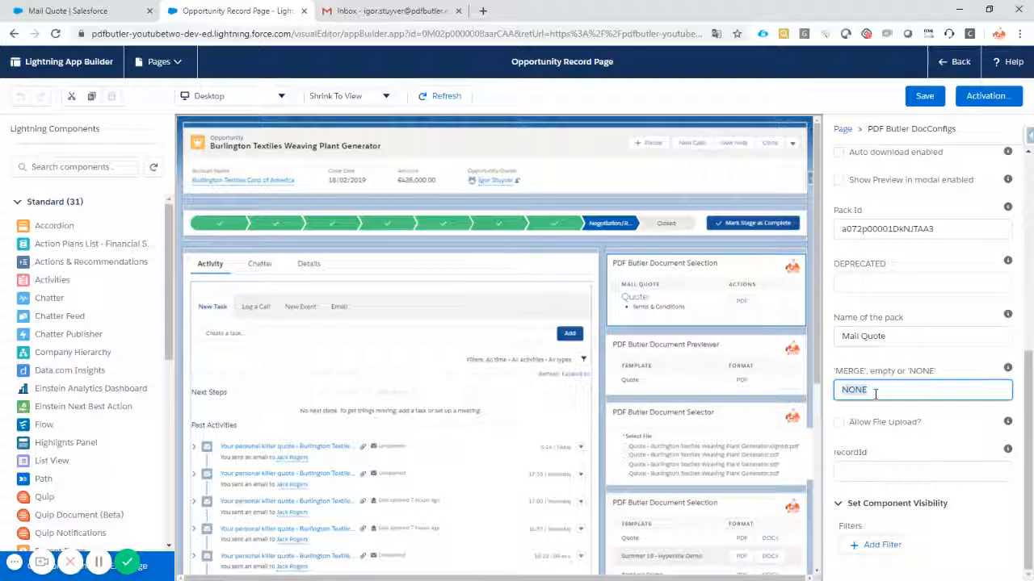
pyautogui.click(925, 96)
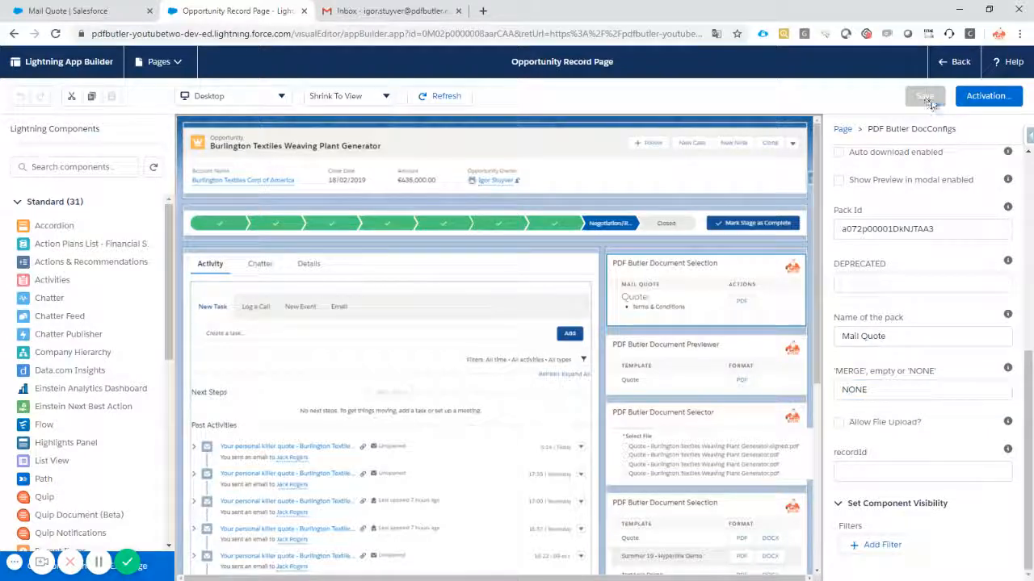
pyautogui.click(924, 95)
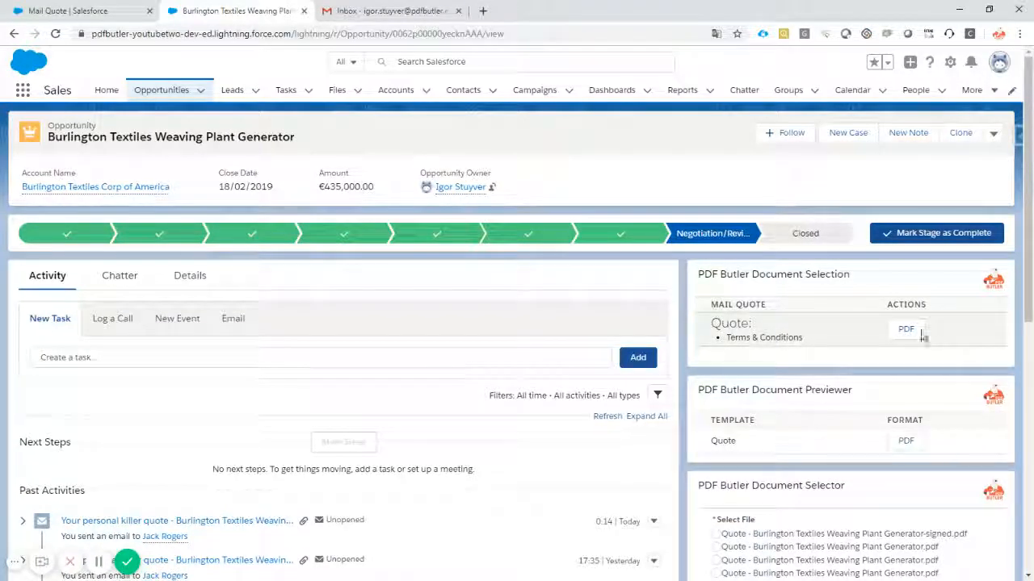
# Email the Mail Quote PDFs for Burlington Textiles, dismiss the confirmation, and go to Gmail.
pyautogui.click(905, 328)
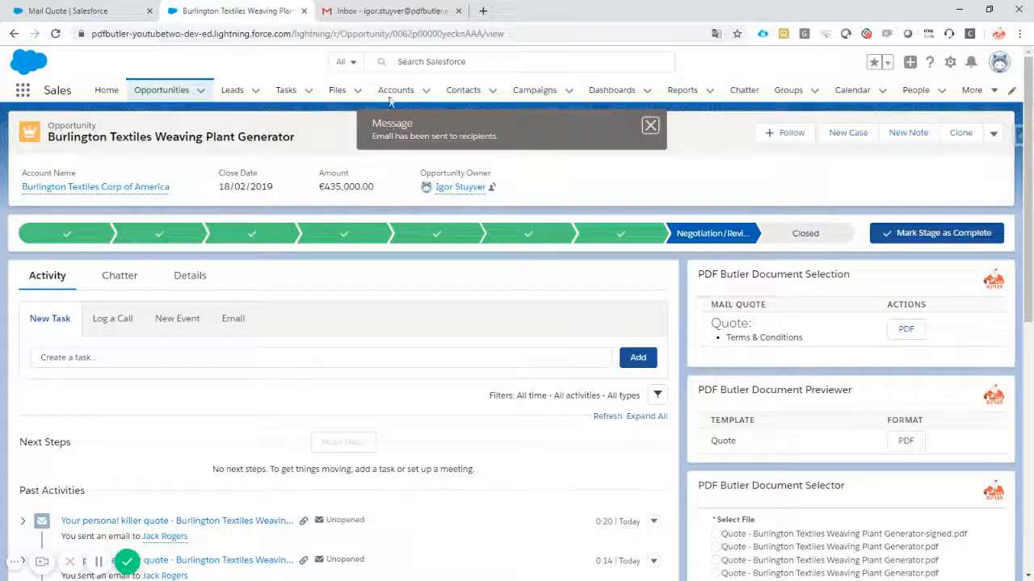
pyautogui.click(650, 125)
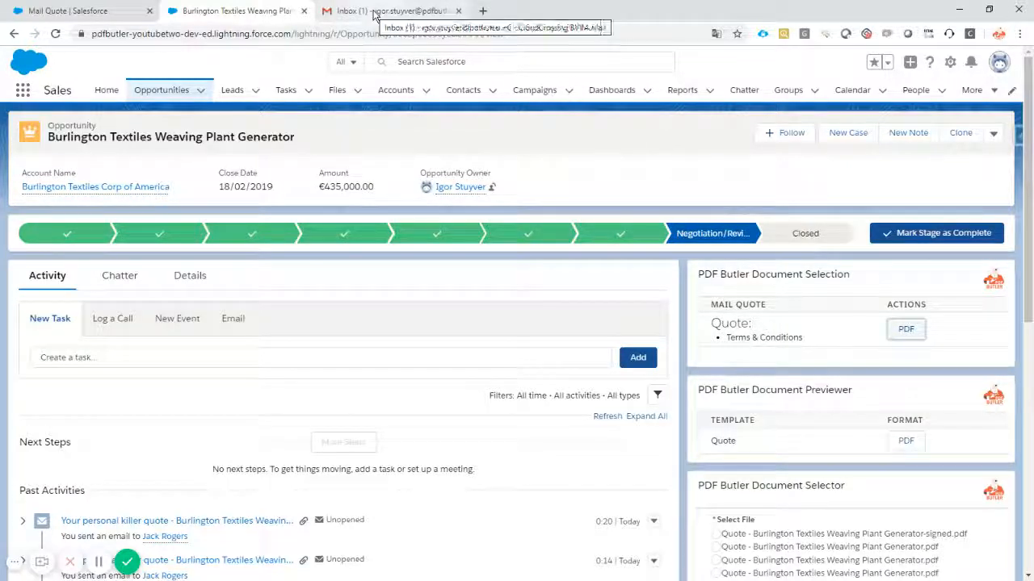
pyautogui.click(392, 11)
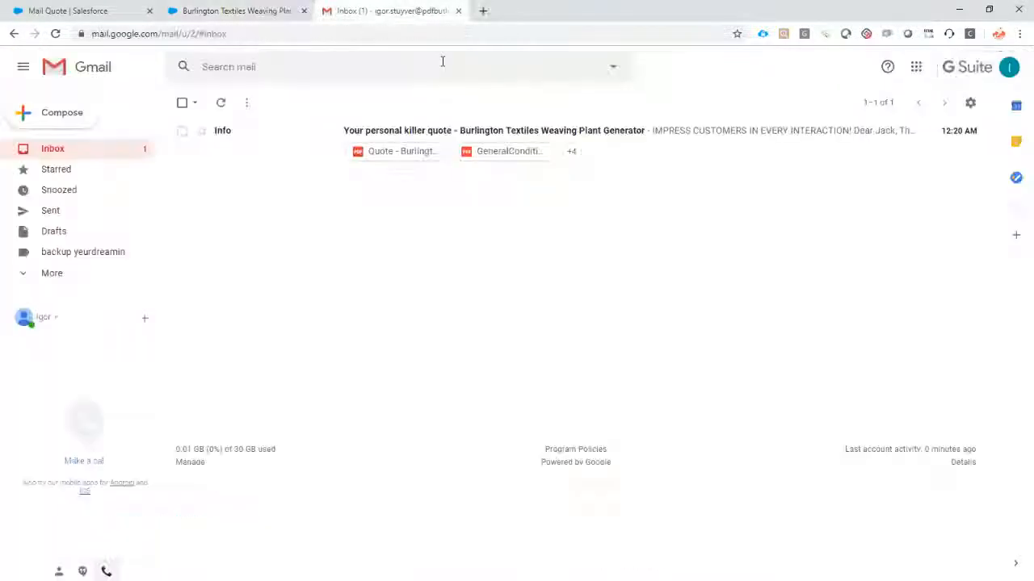
# Open the 'Your personal killer quote' email and check the opportunity's Contact Roles.
pyautogui.click(492, 130)
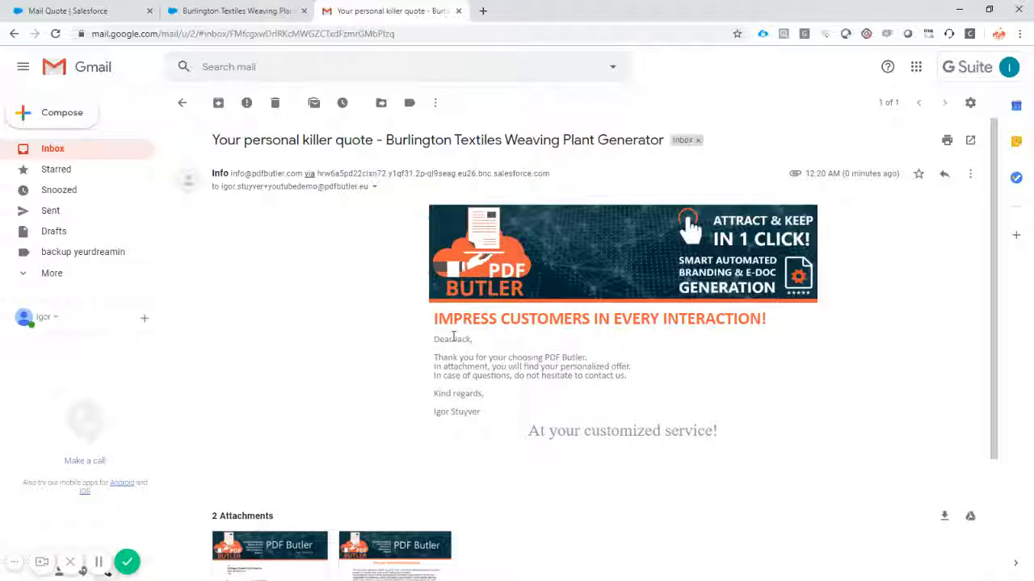
pyautogui.click(234, 11)
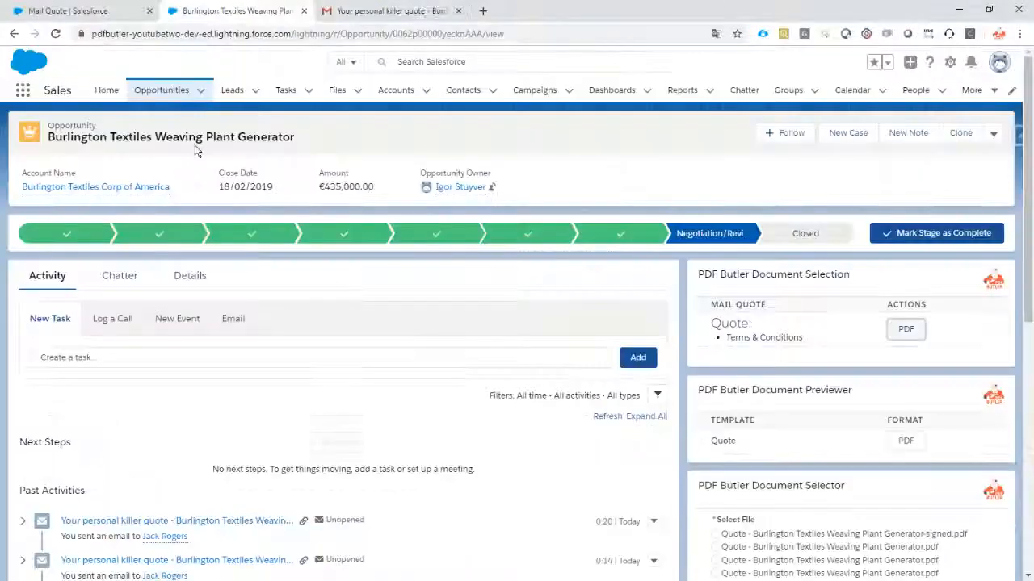
pyautogui.click(189, 275)
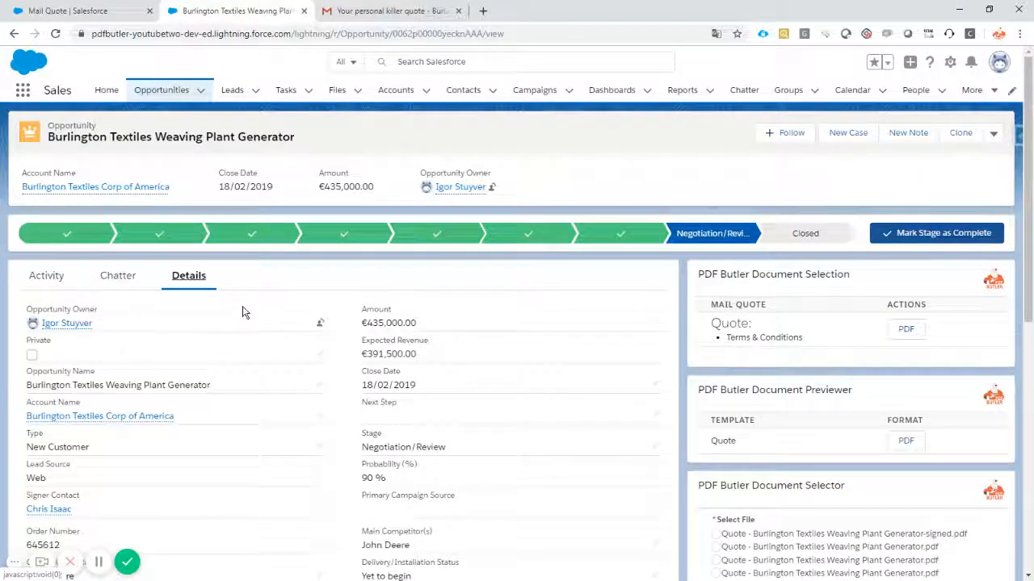
pyautogui.scroll(-3)
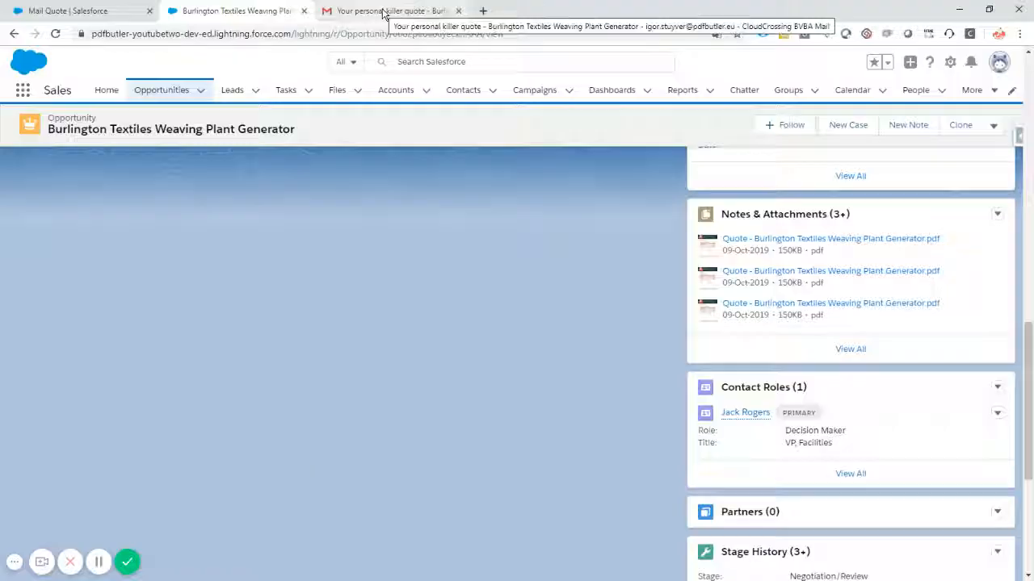
pyautogui.click(391, 11)
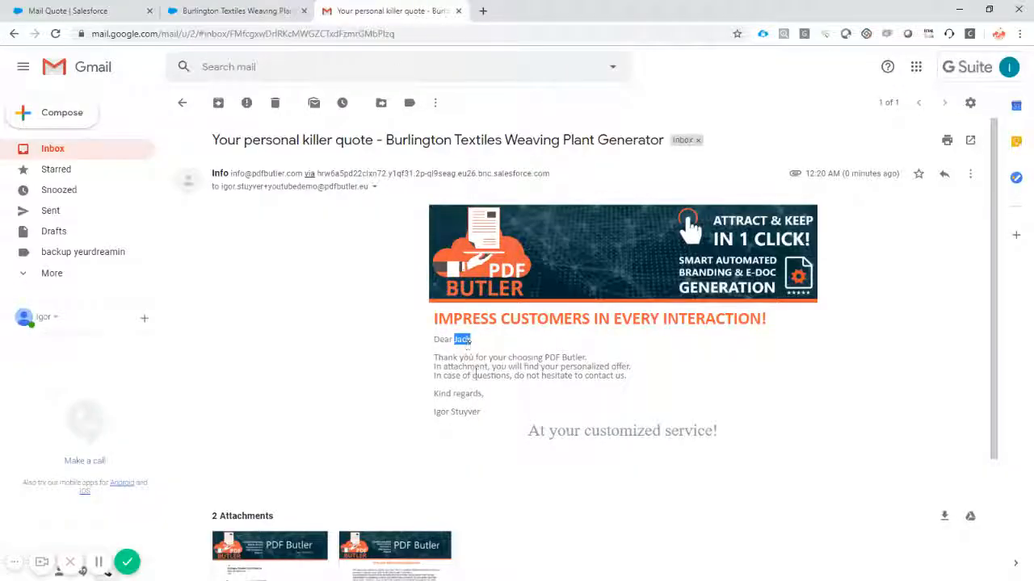
pyautogui.scroll(-3)
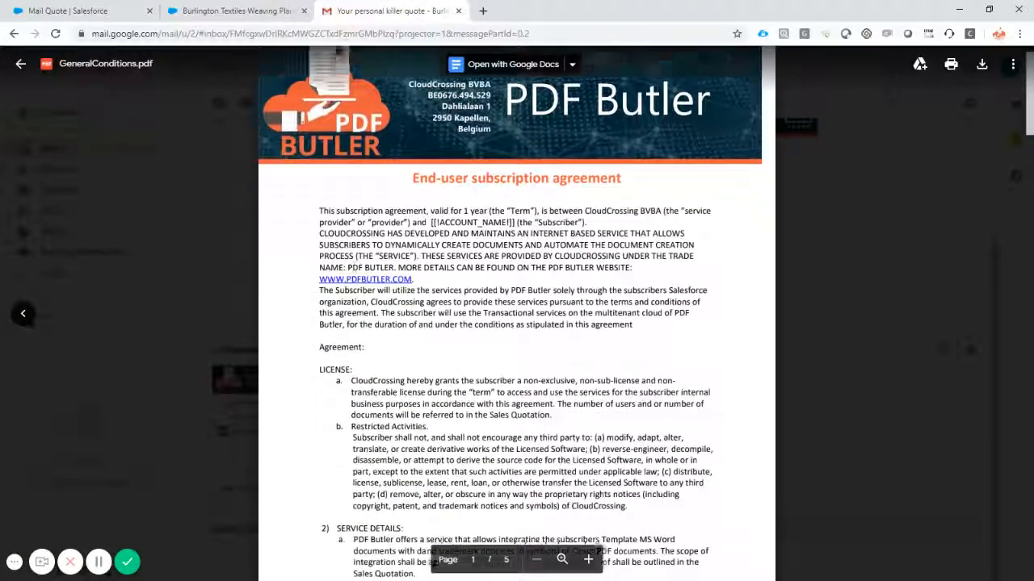
# Scroll through GeneralConditions.pdf, then close the preview back to the email.
pyautogui.scroll(-3)
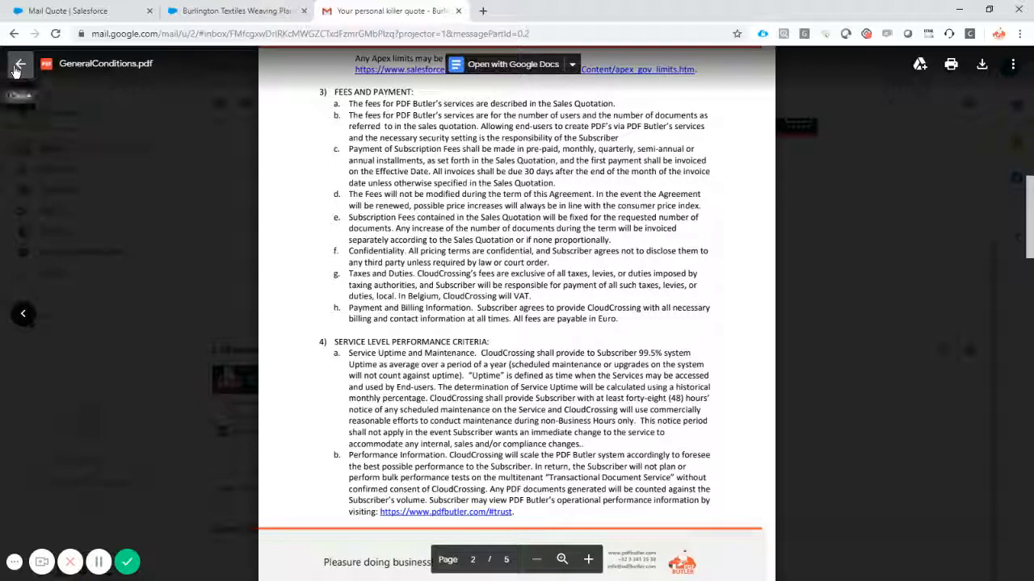
pyautogui.moveTo(19, 63)
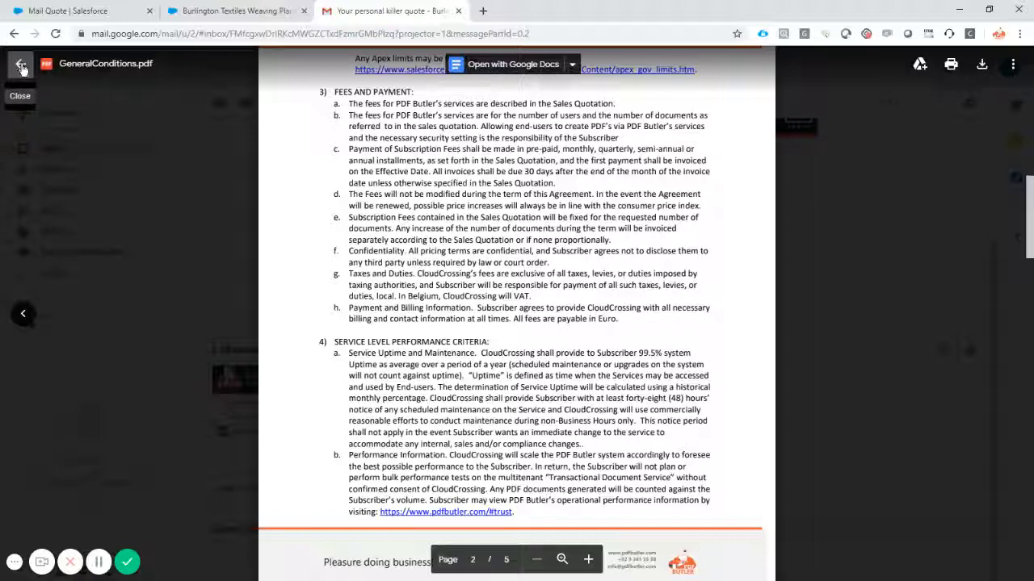
pyautogui.click(20, 95)
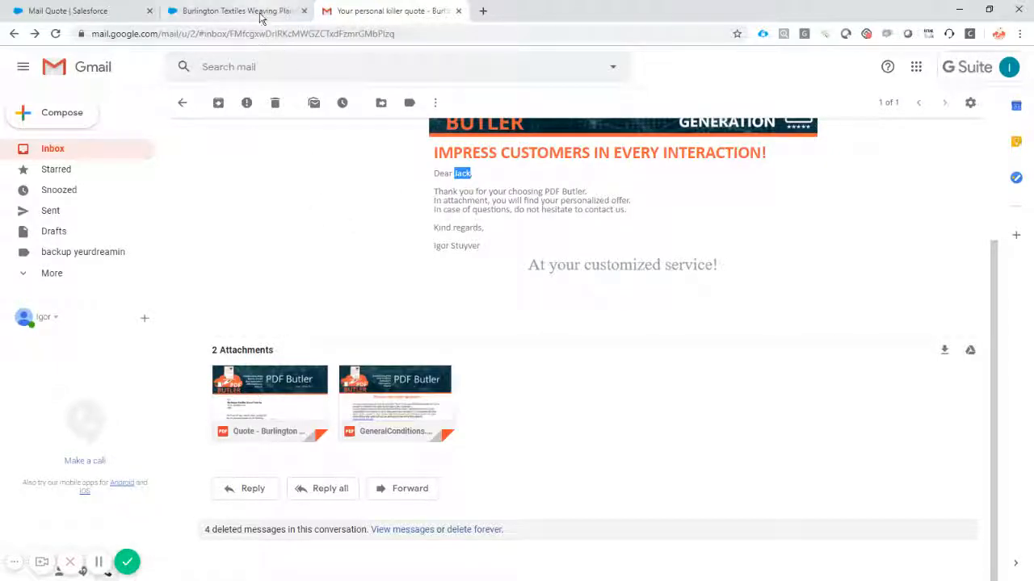
# Return to the opportunity record and reopen its page in the page editor.
pyautogui.click(234, 10)
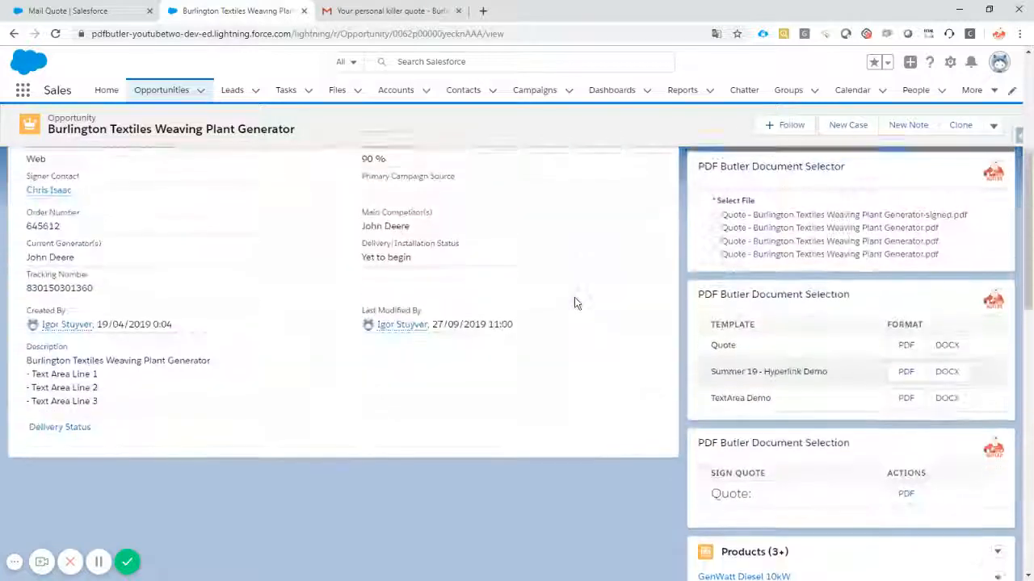
pyautogui.scroll(3)
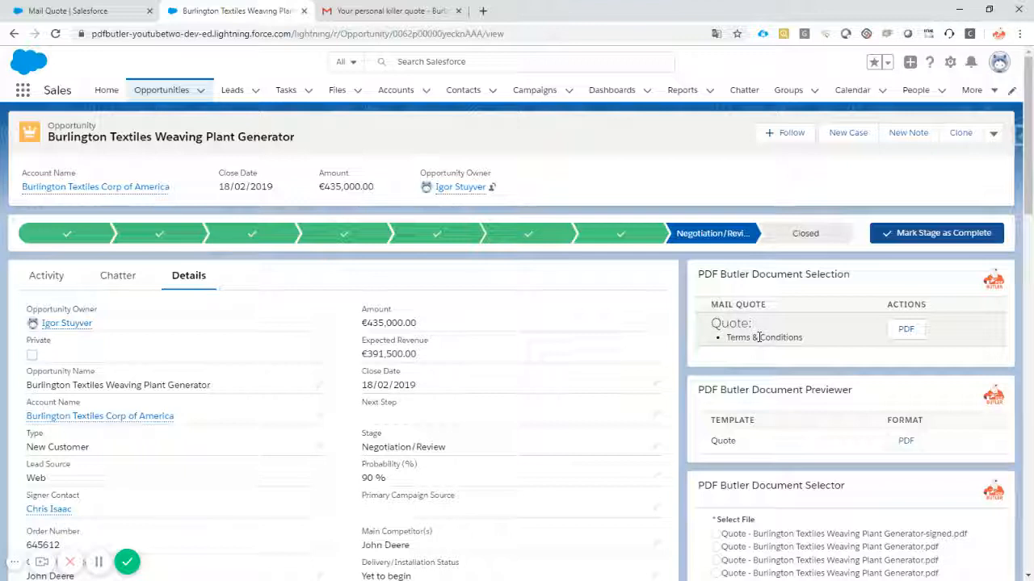
pyautogui.moveTo(830, 342)
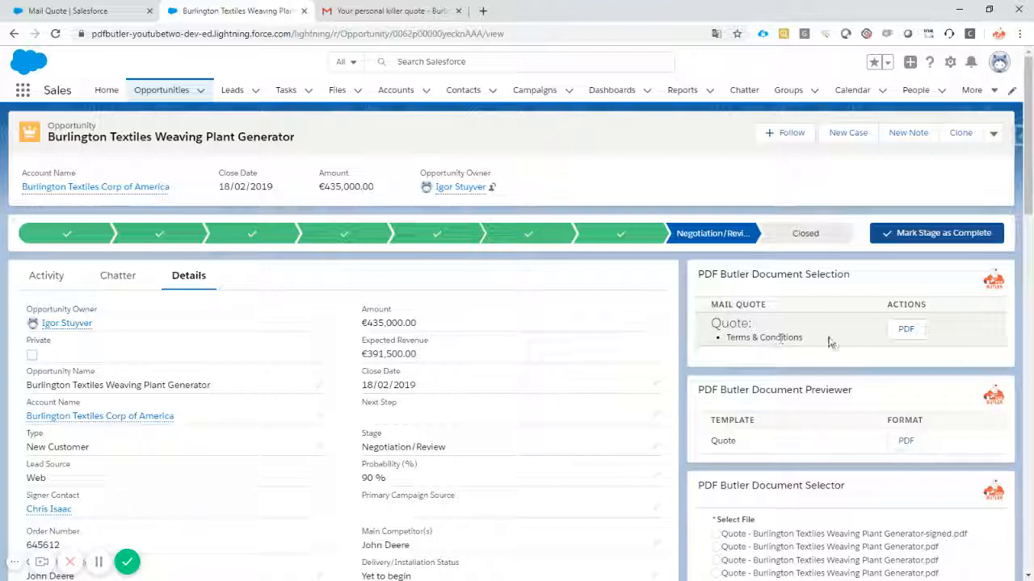
pyautogui.click(950, 61)
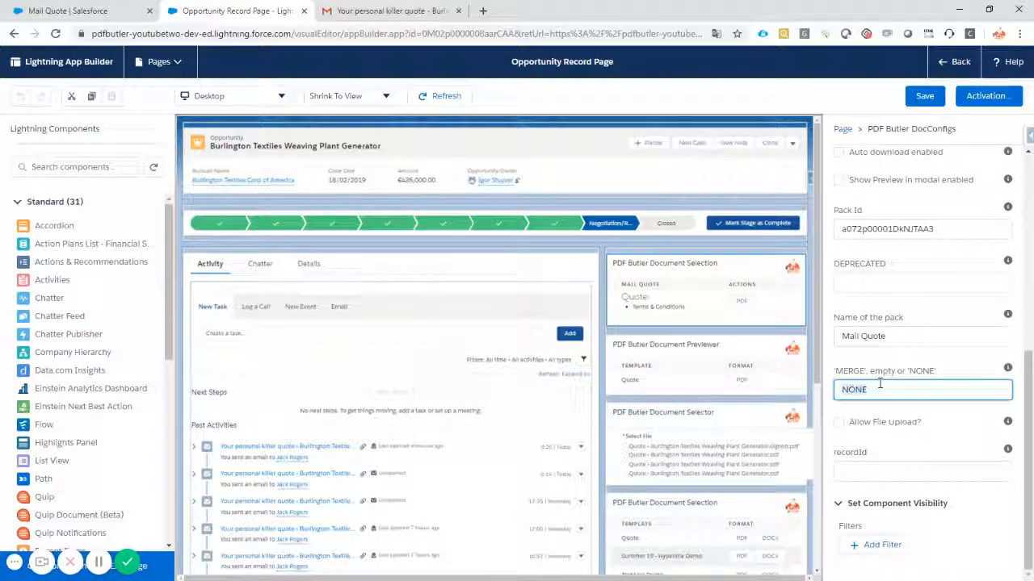
# Set the Mail Quote merge field to MERGE and save the record page.
pyautogui.write('MERGE')
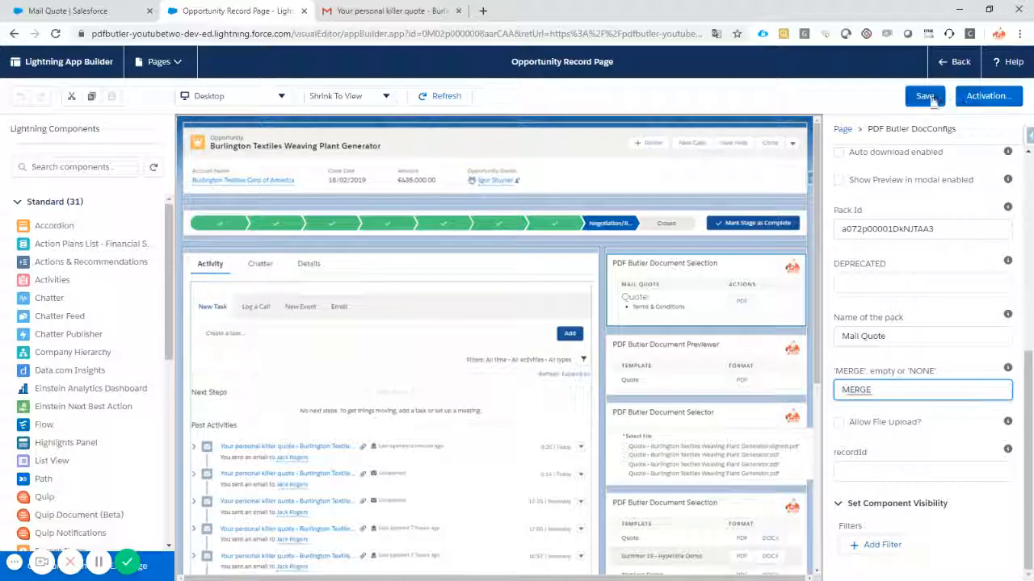
pyautogui.click(925, 95)
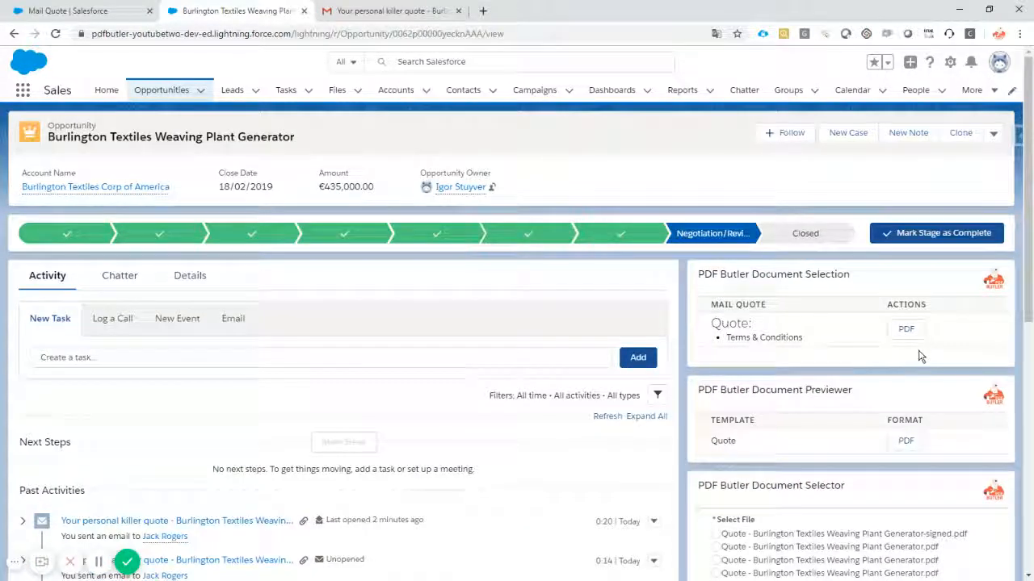
# Email the Mail Quote documents again with merging on, then go to Gmail.
pyautogui.click(905, 328)
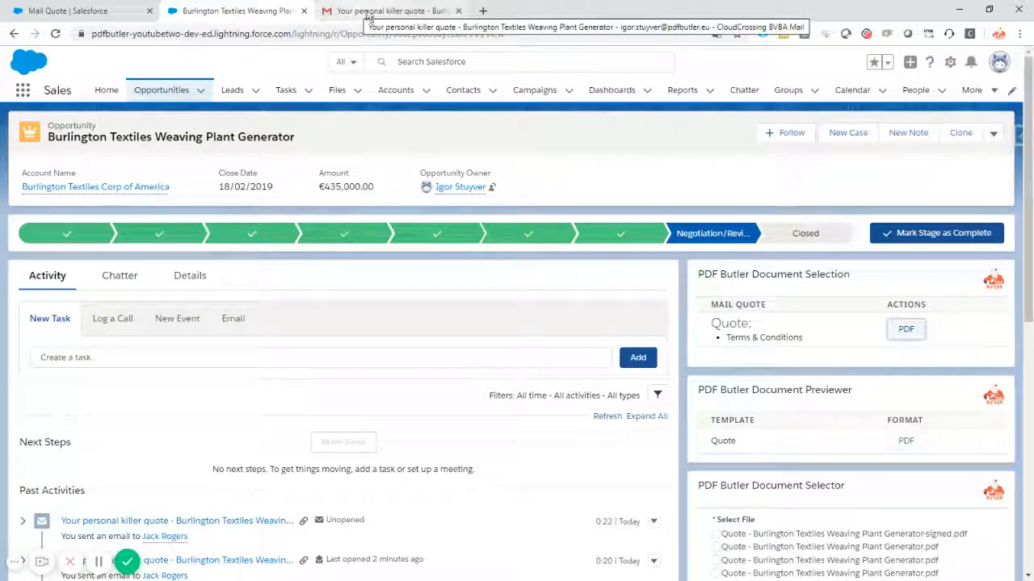
pyautogui.click(392, 10)
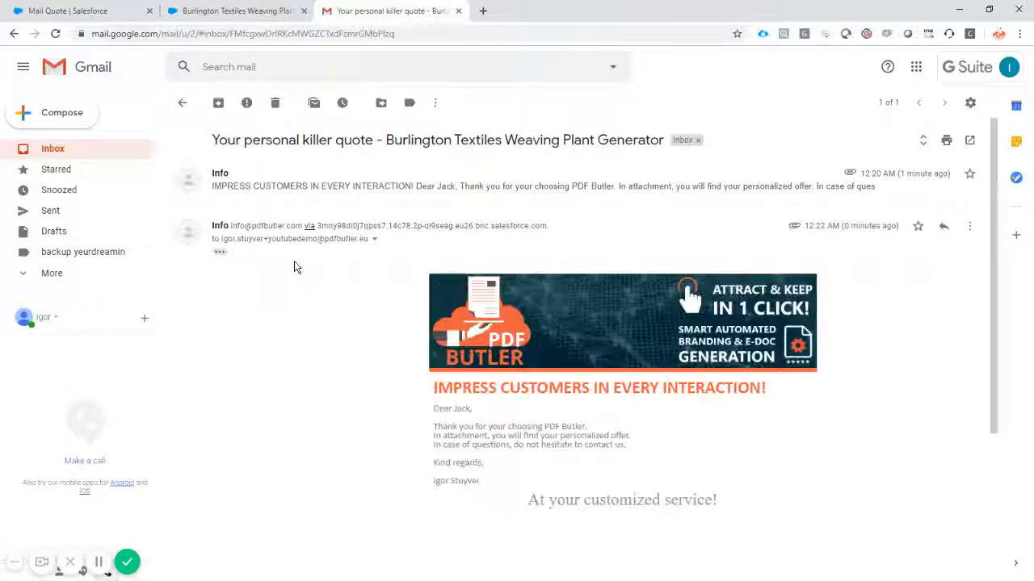
# View the new email's single six-page merged Quote PDF, then return to Salesforce.
pyautogui.scroll(-3)
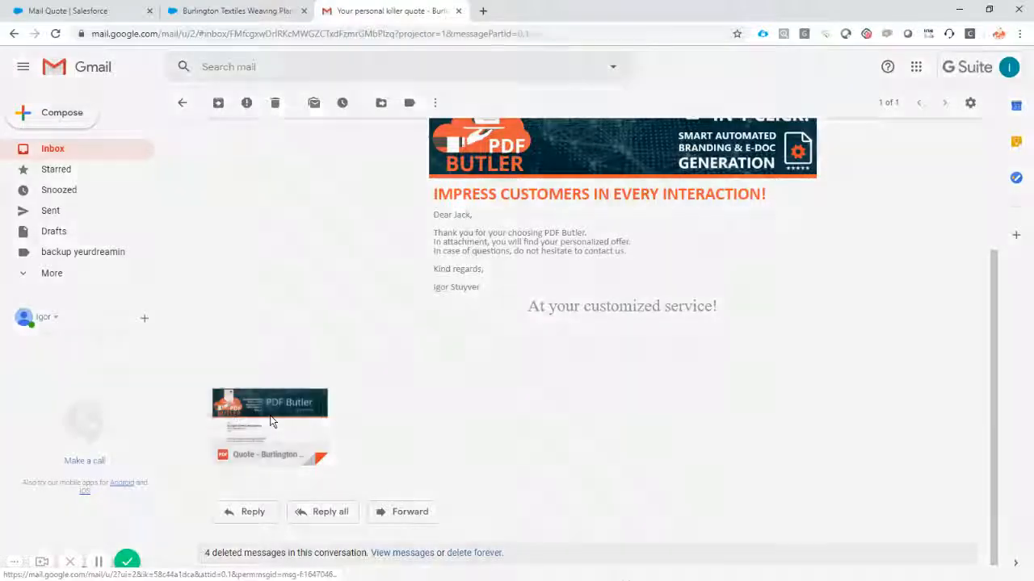
pyautogui.click(269, 425)
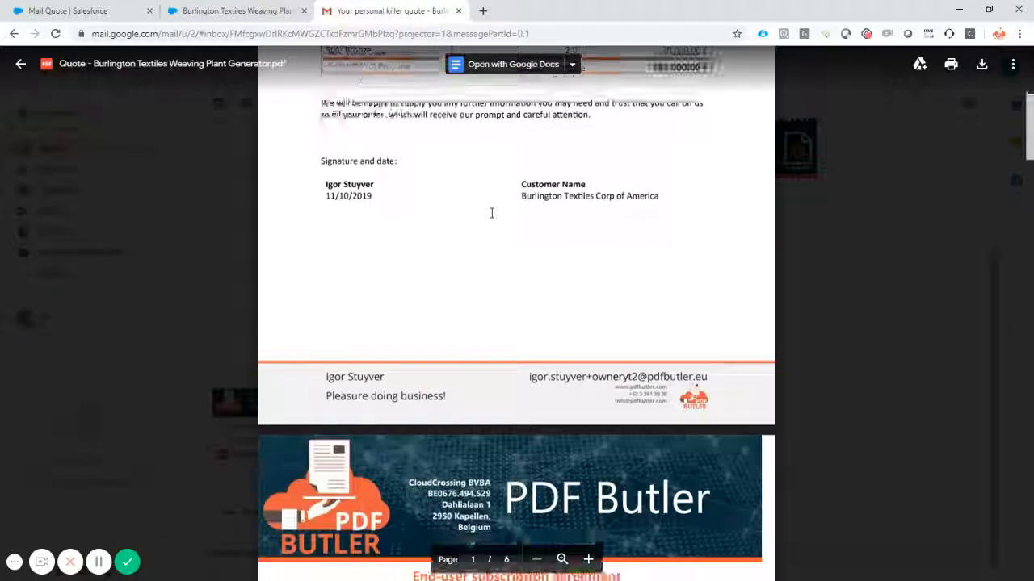
pyautogui.scroll(-3)
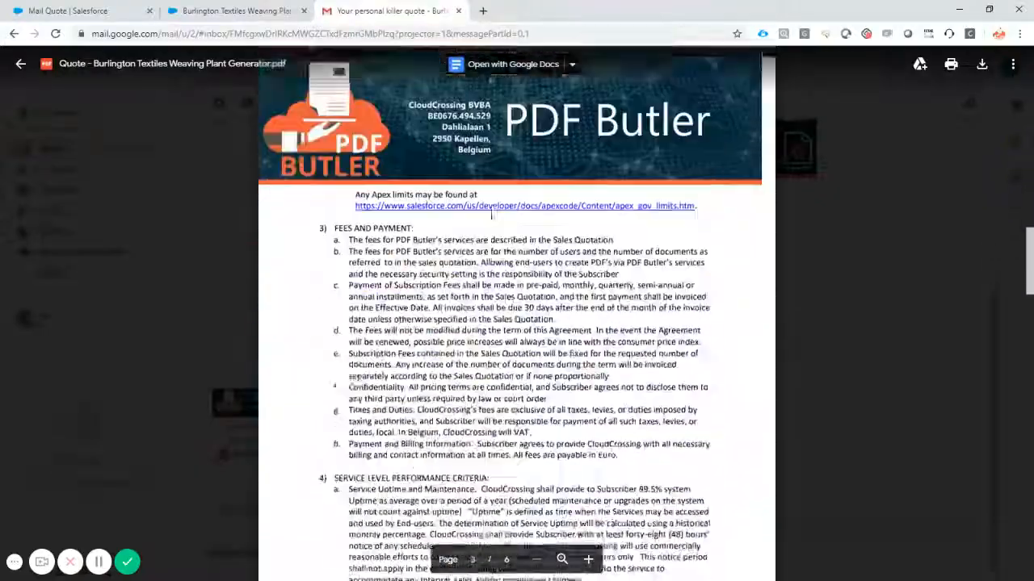
pyautogui.scroll(-3)
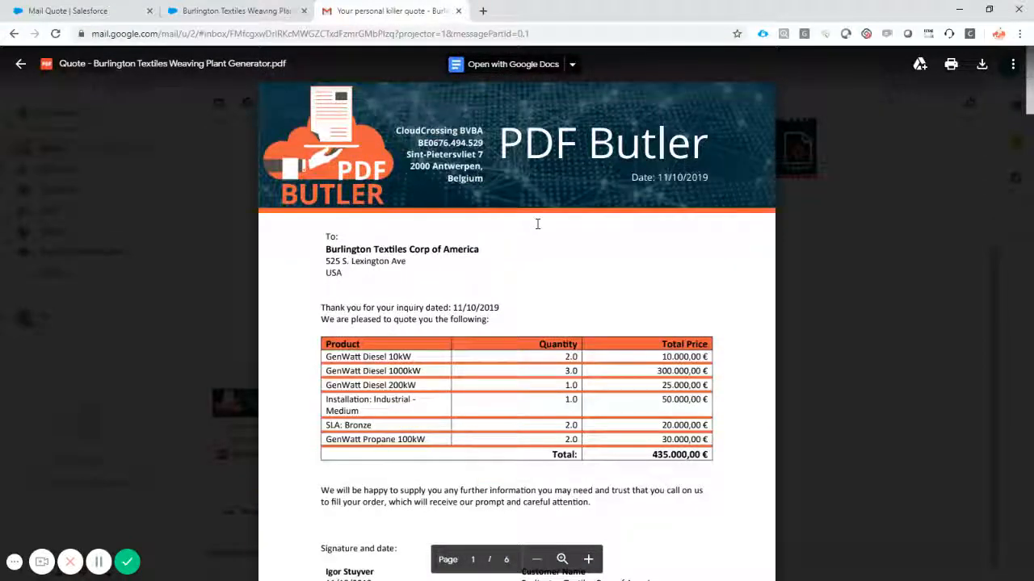
pyautogui.moveTo(234, 11)
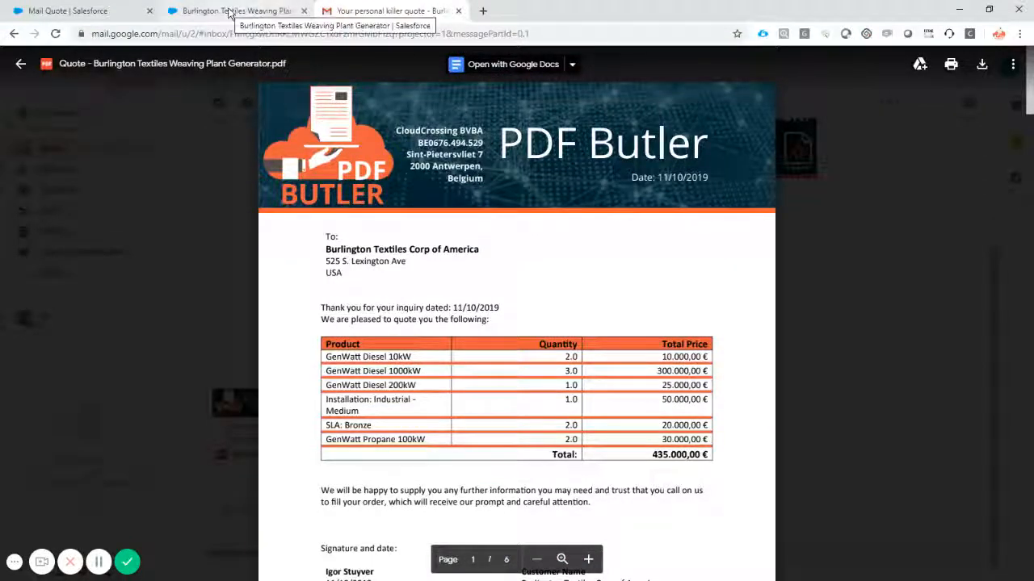
pyautogui.click(69, 10)
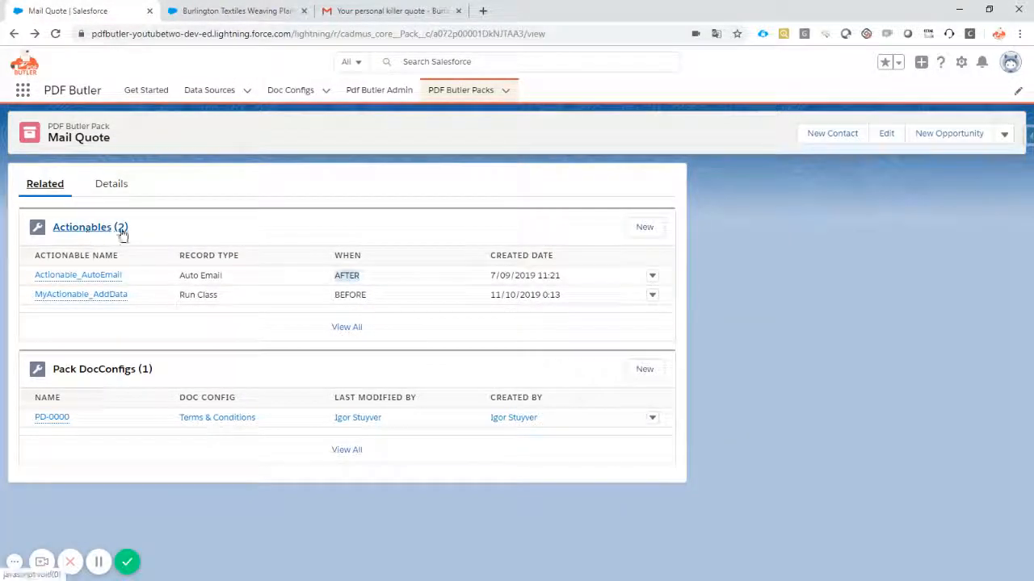
pyautogui.click(644, 227)
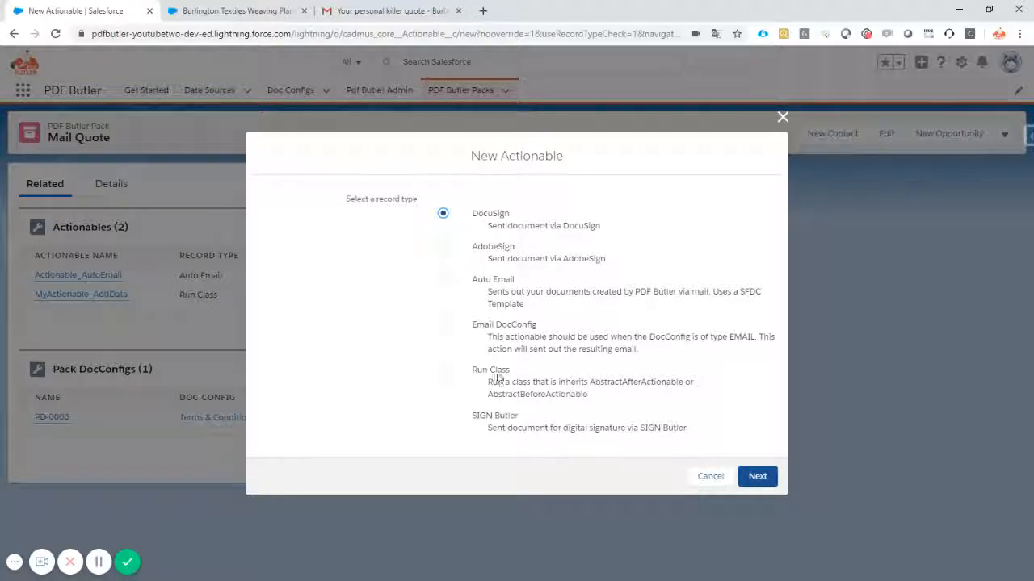
pyautogui.click(443, 416)
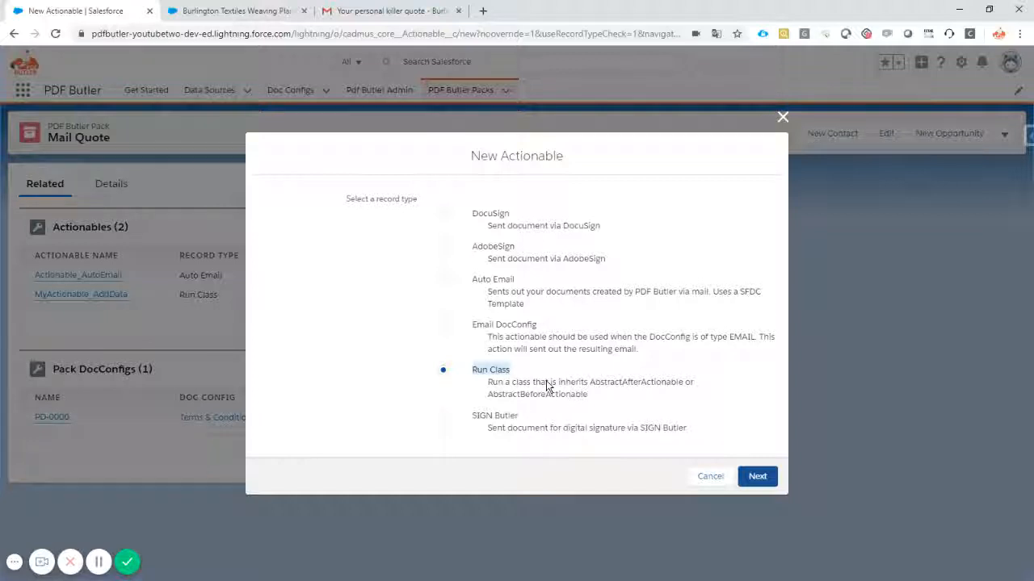
pyautogui.moveTo(410, 420)
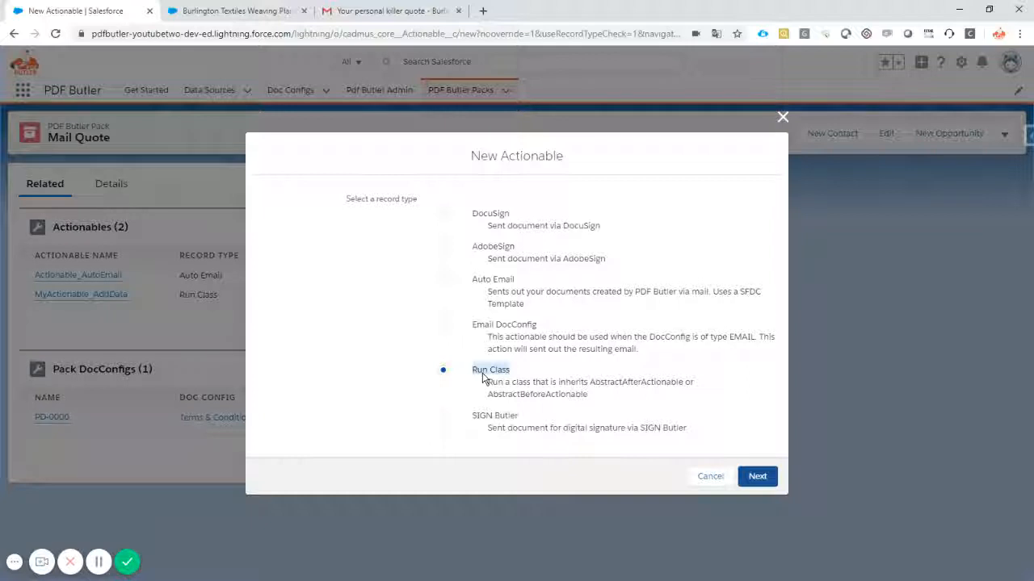
pyautogui.moveTo(500, 377)
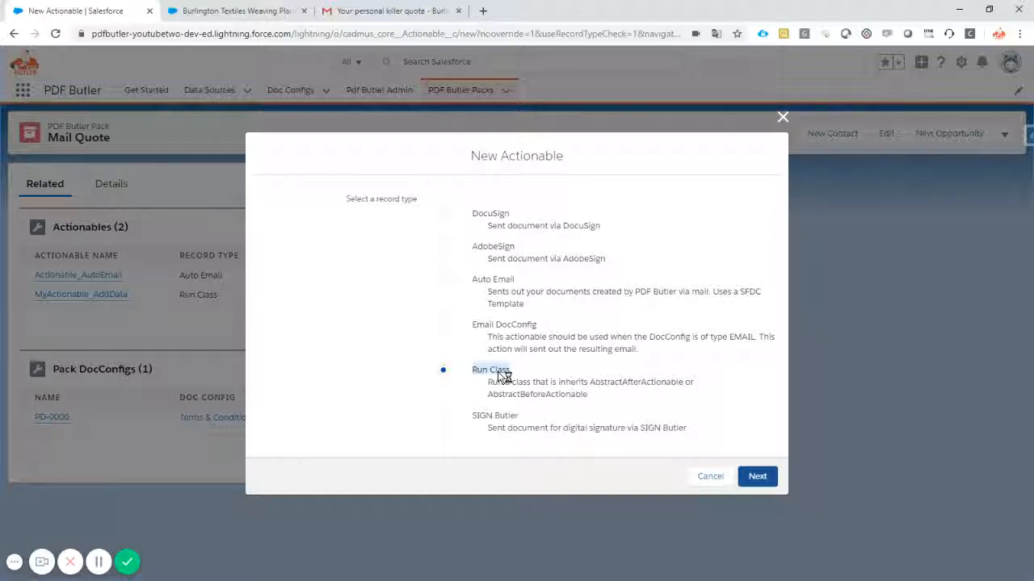
pyautogui.moveTo(501, 377)
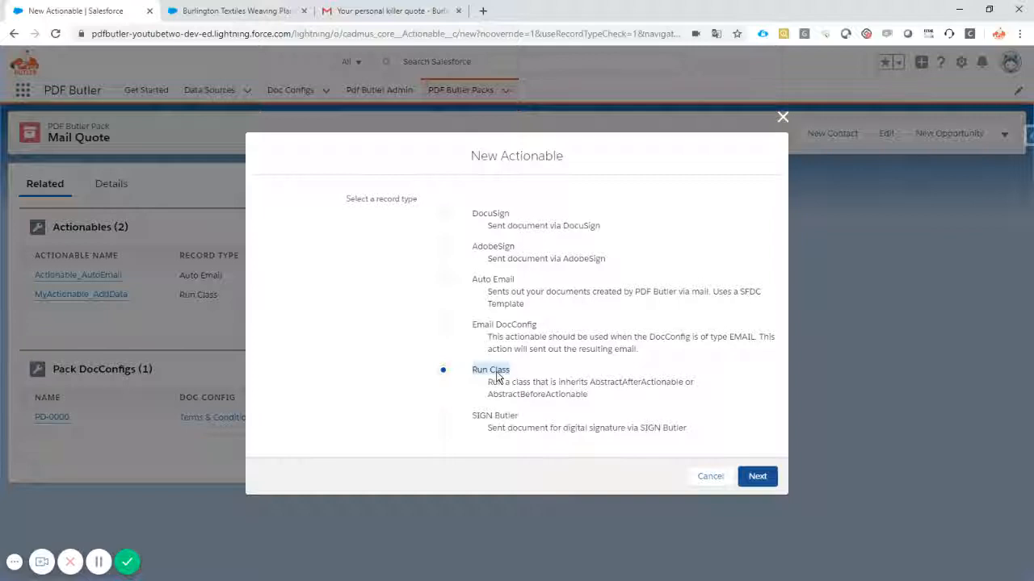
pyautogui.moveTo(594, 414)
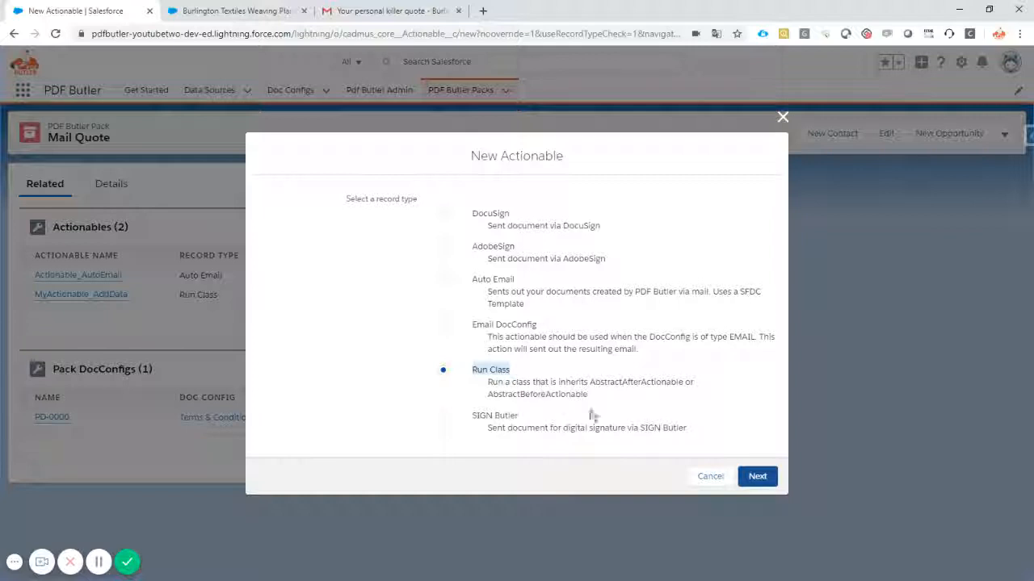
pyautogui.moveTo(484, 291)
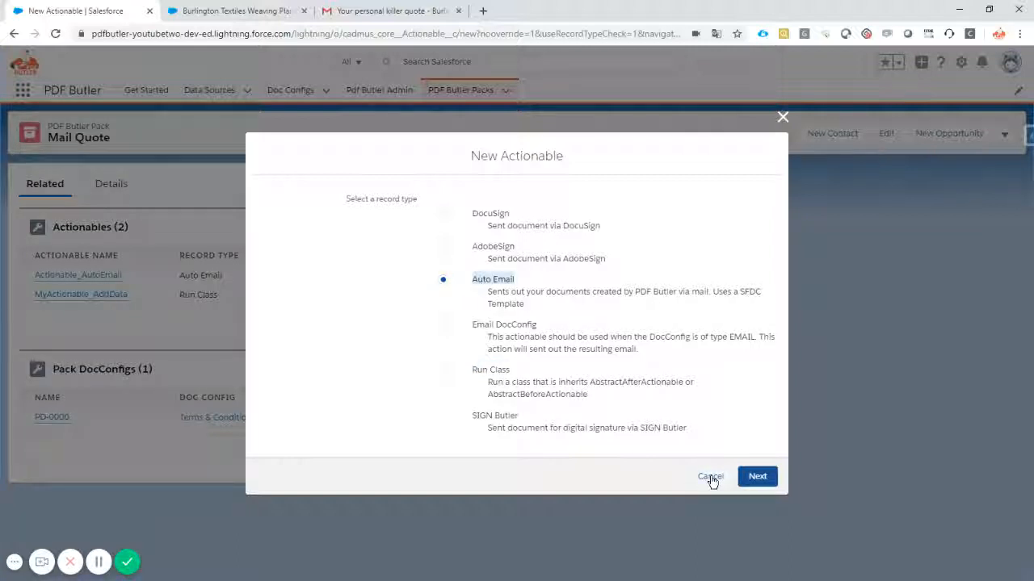
pyautogui.click(710, 476)
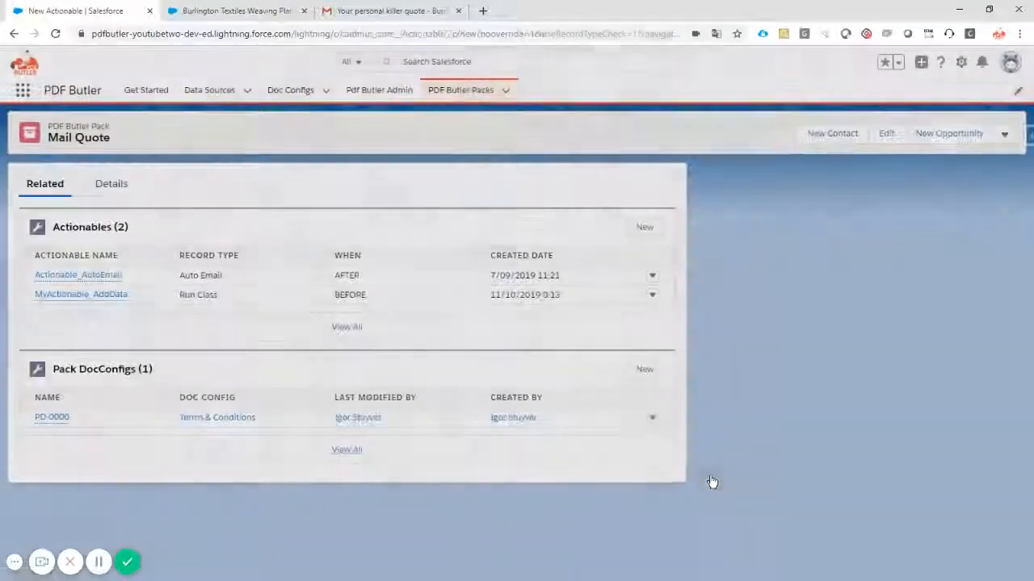